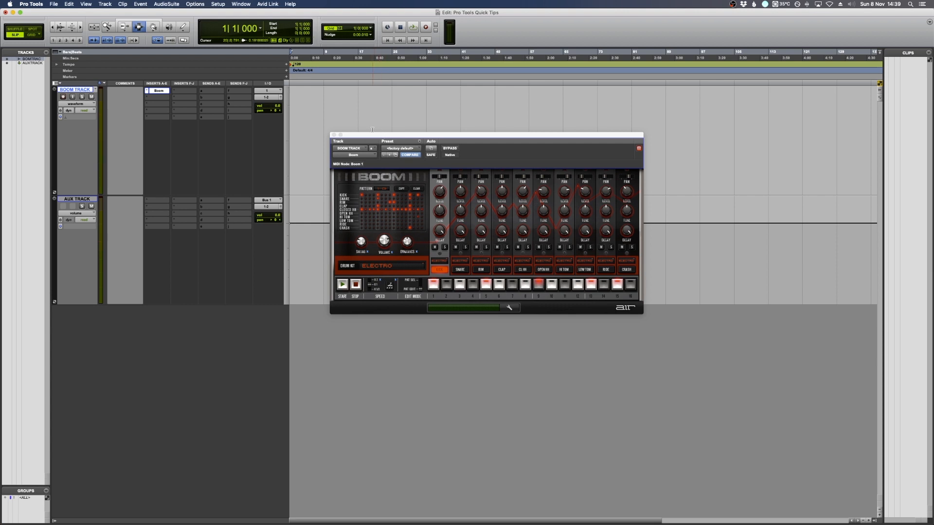
# - Shift the Boom drum machine window left over the timeline, then click the transport area
pyautogui.moveTo(372, 130); pyautogui.dragTo(337, 125)
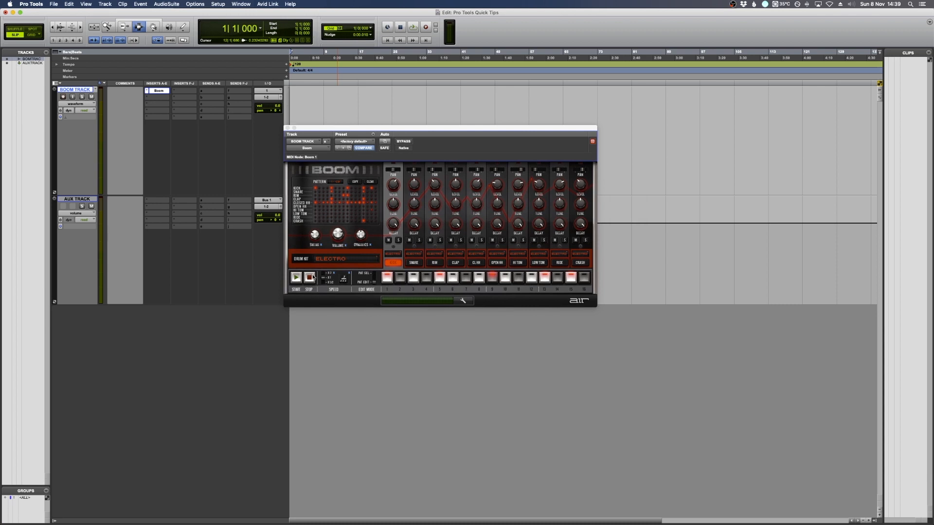
pyautogui.click(296, 277)
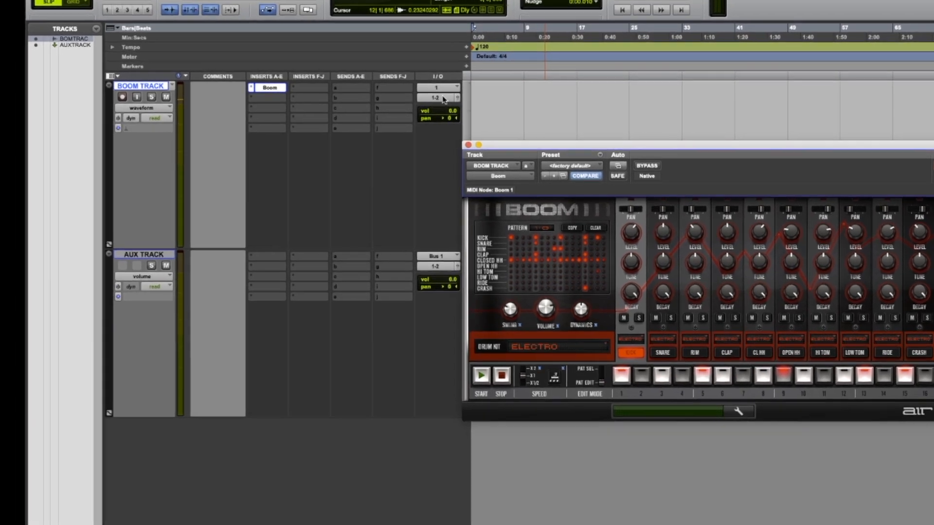
# - Set BOOM TRACK's output to Bus 1 from its I/O output selector
pyautogui.click(270, 87)
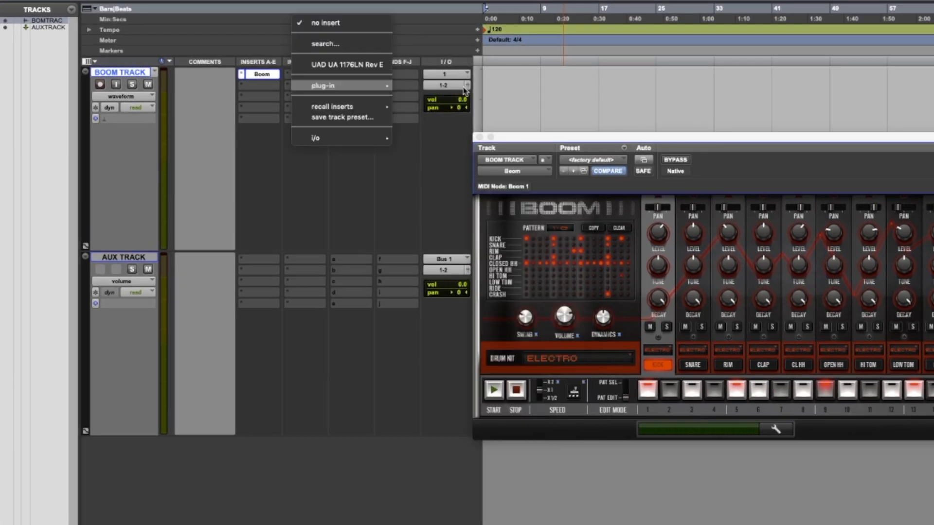
pyautogui.click(466, 87)
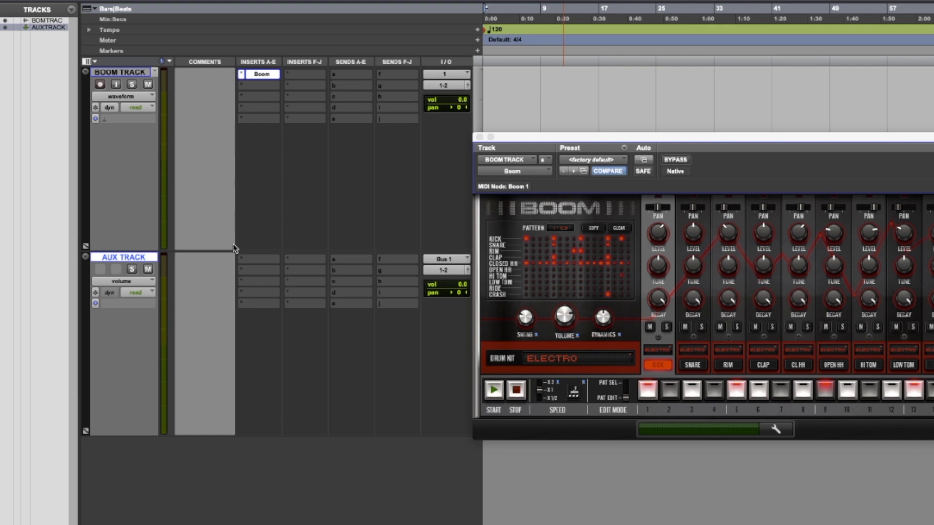
pyautogui.moveTo(251, 247)
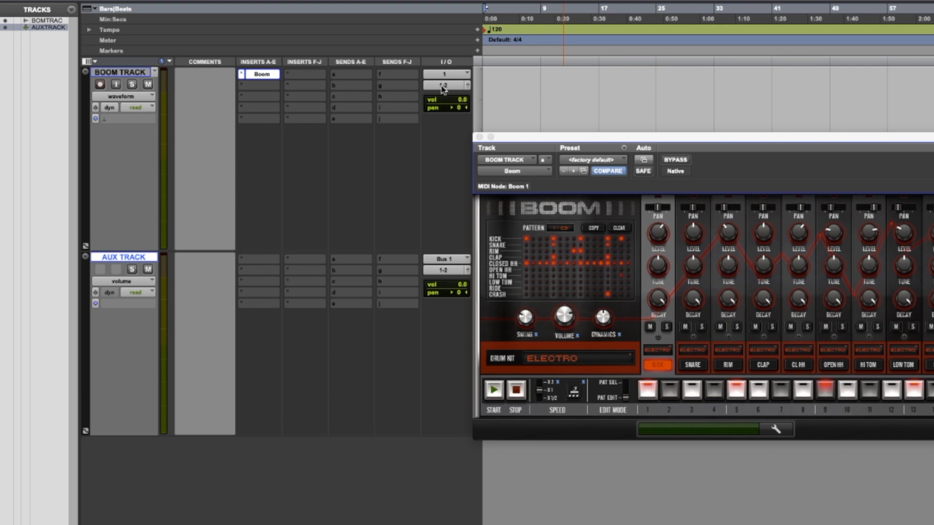
pyautogui.click(447, 84)
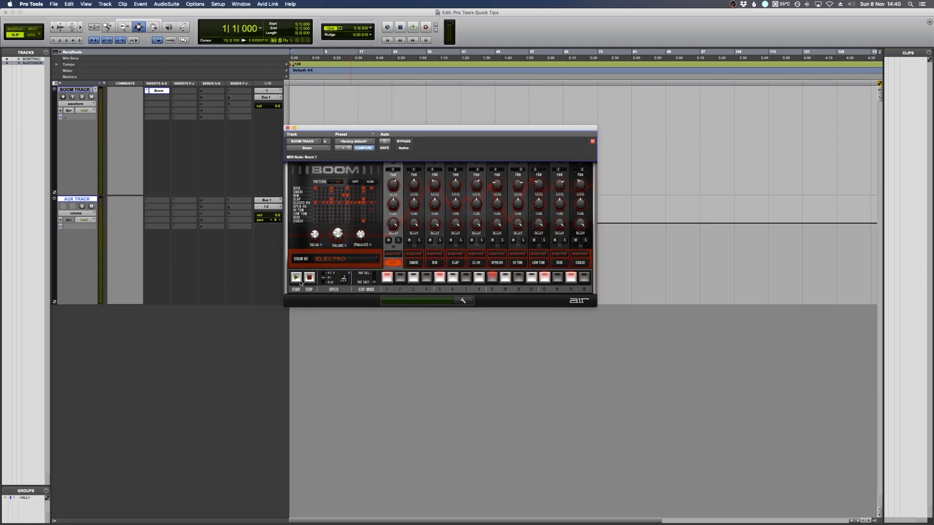
# - Start and stop playback of the Boom drum pattern with the Play button
pyautogui.click(296, 278)
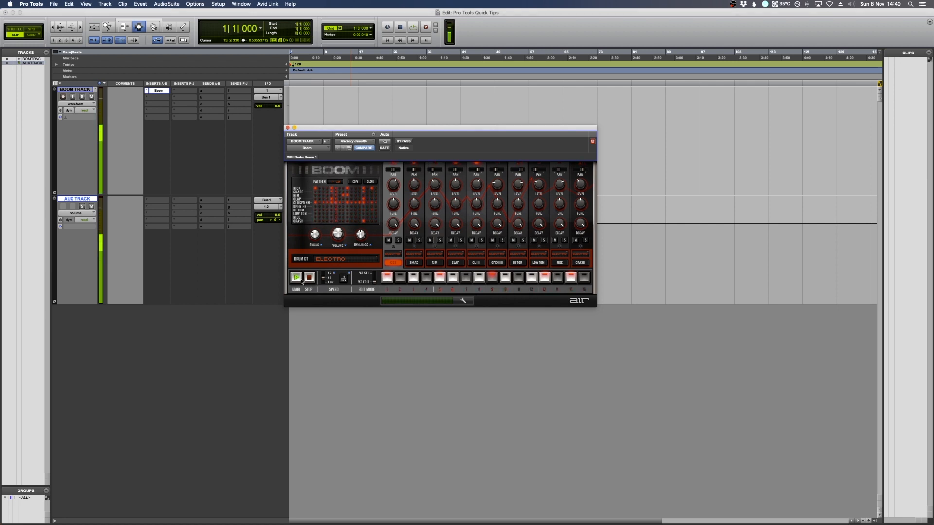
pyautogui.click(296, 277)
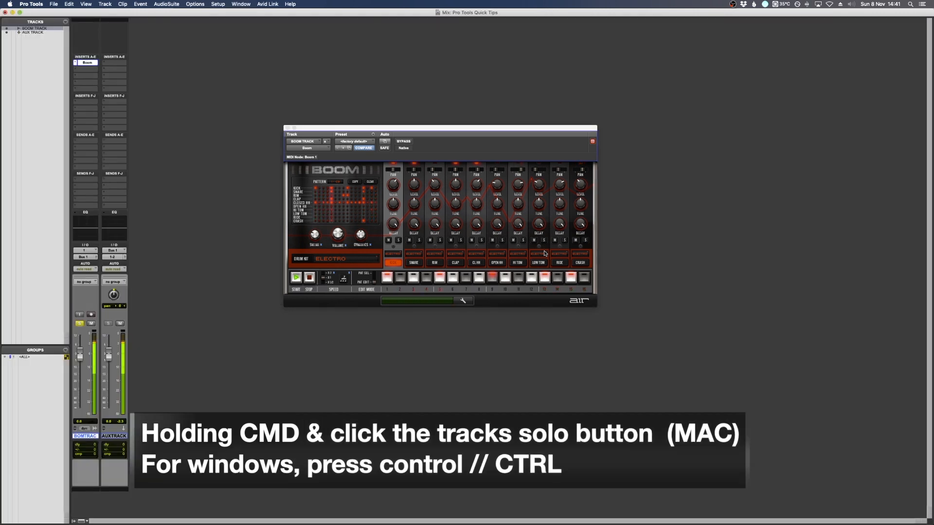
# - Solo-safe the track by clicking the solo buttons in the Mix window
pyautogui.click(107, 323)
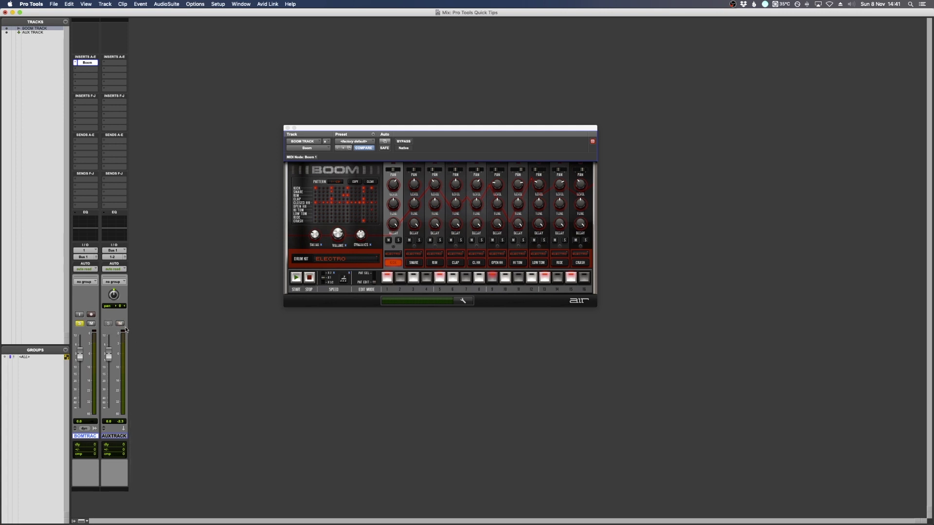
pyautogui.click(80, 324)
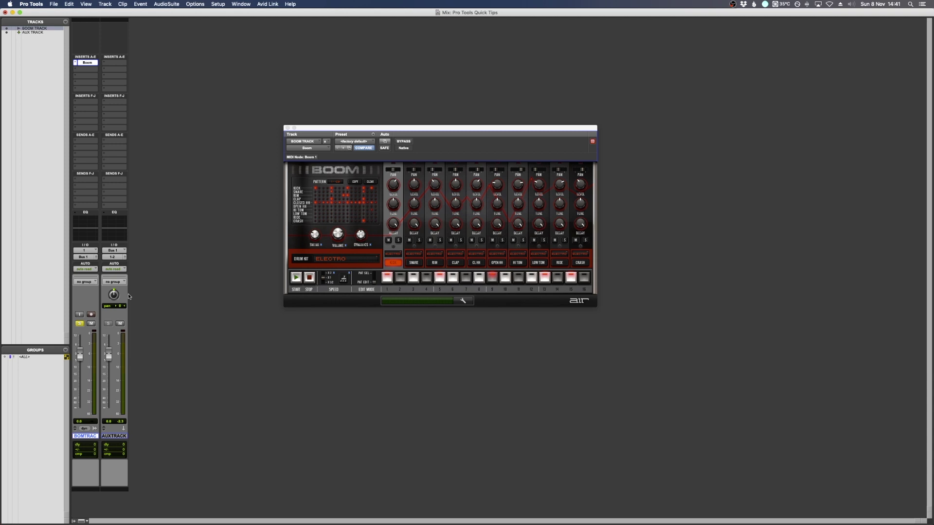
pyautogui.moveTo(129, 311)
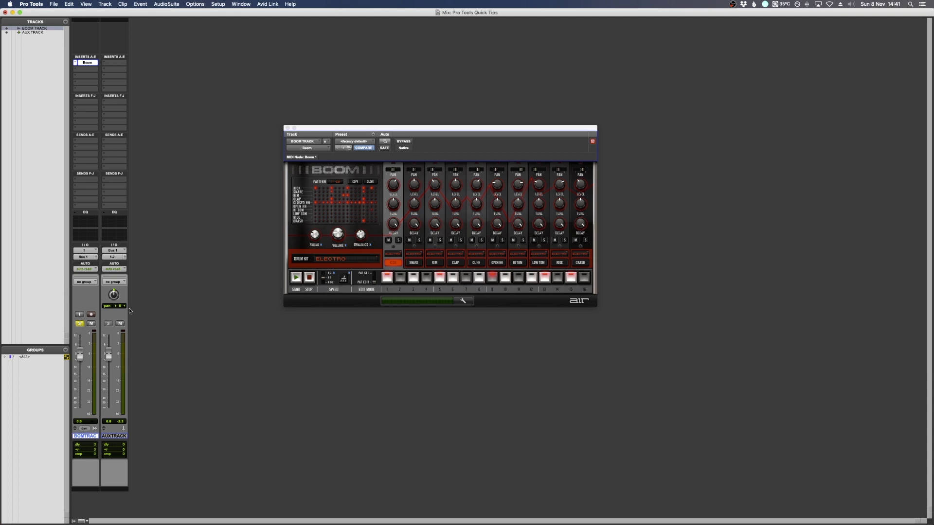
pyautogui.moveTo(119, 315)
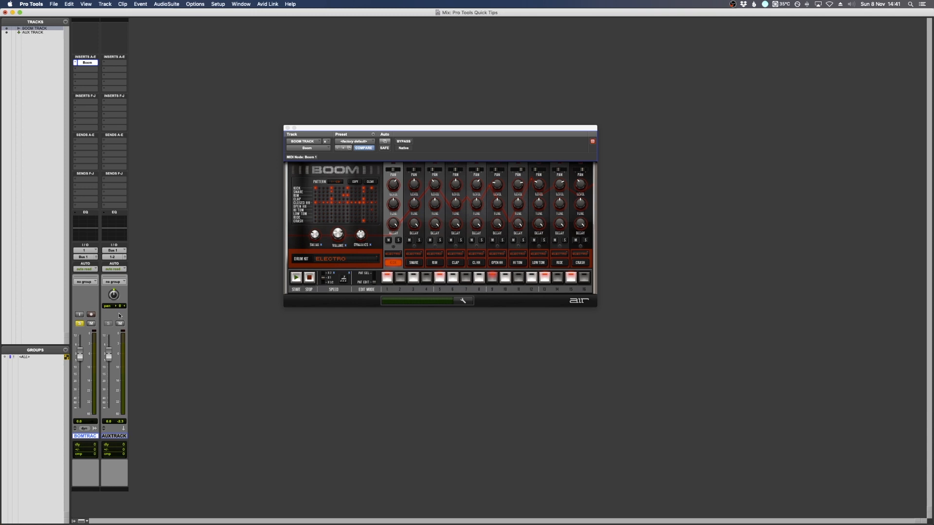